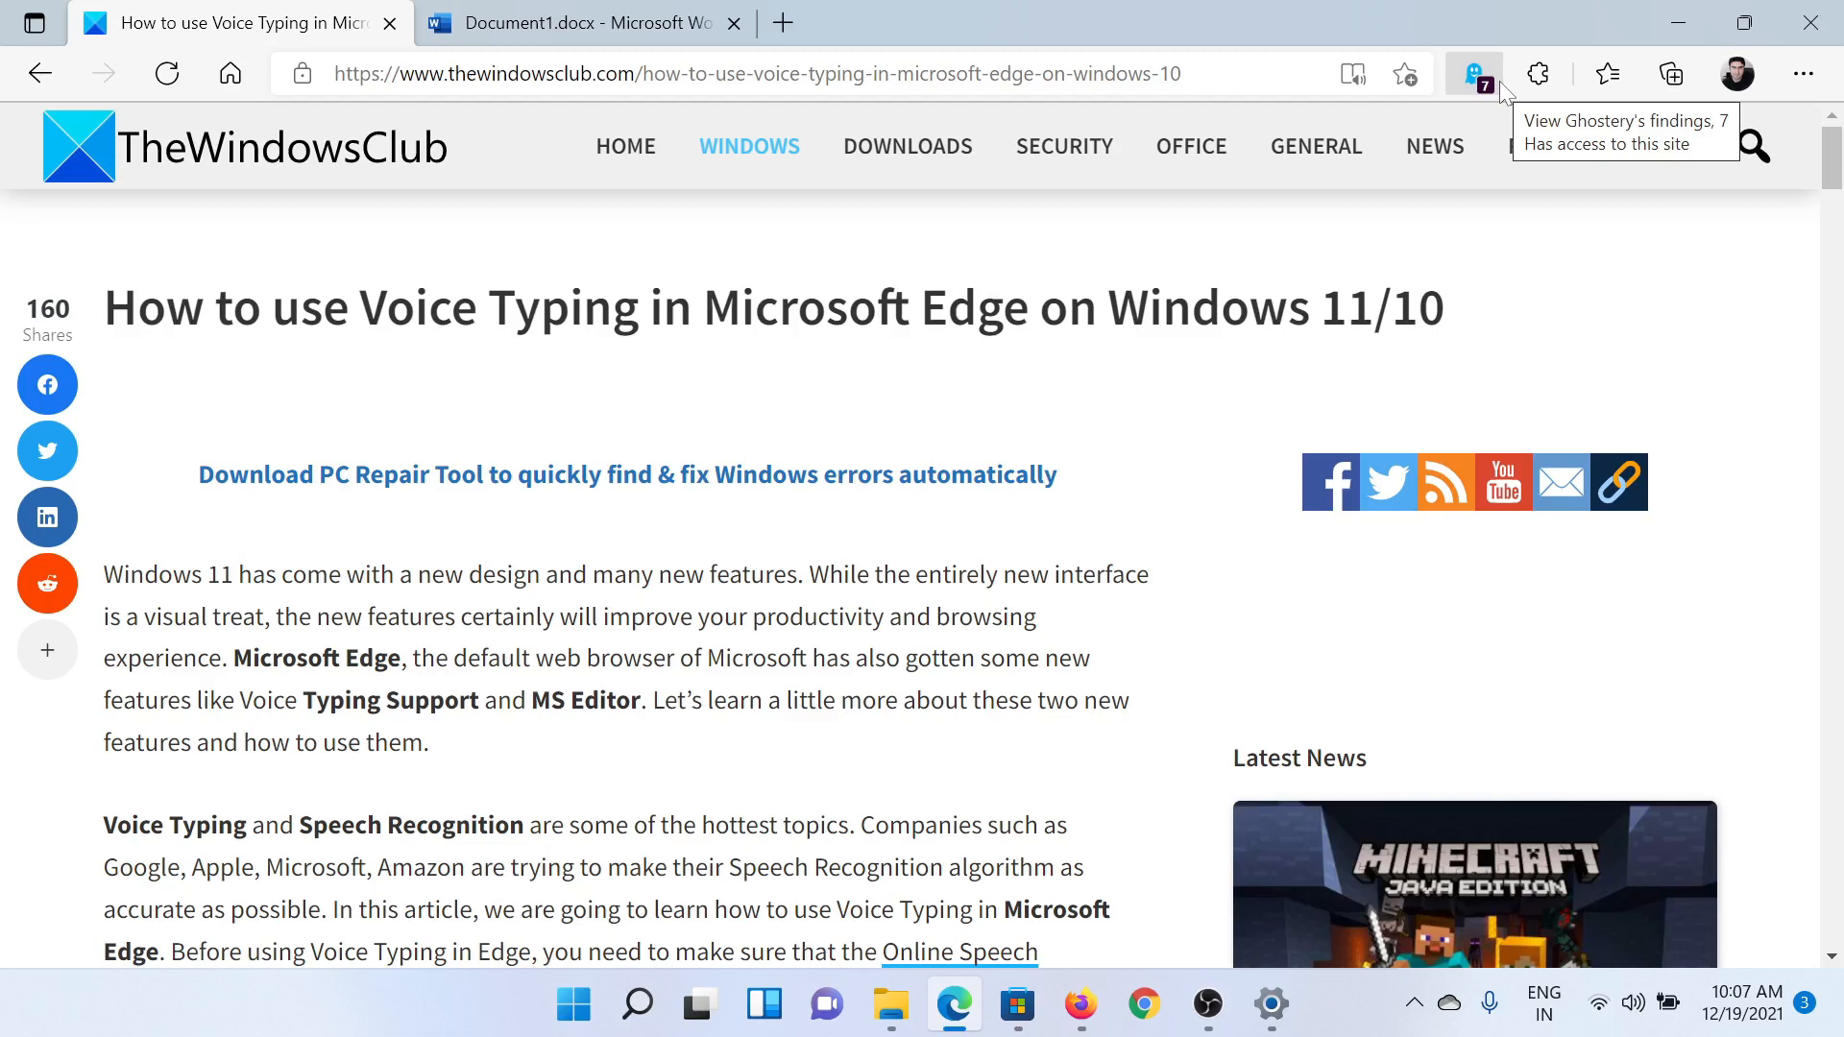
- Switch from the voice typing article to the blank Document1 Word Online document
{"action": "left_click", "coordinate": [576, 24]}
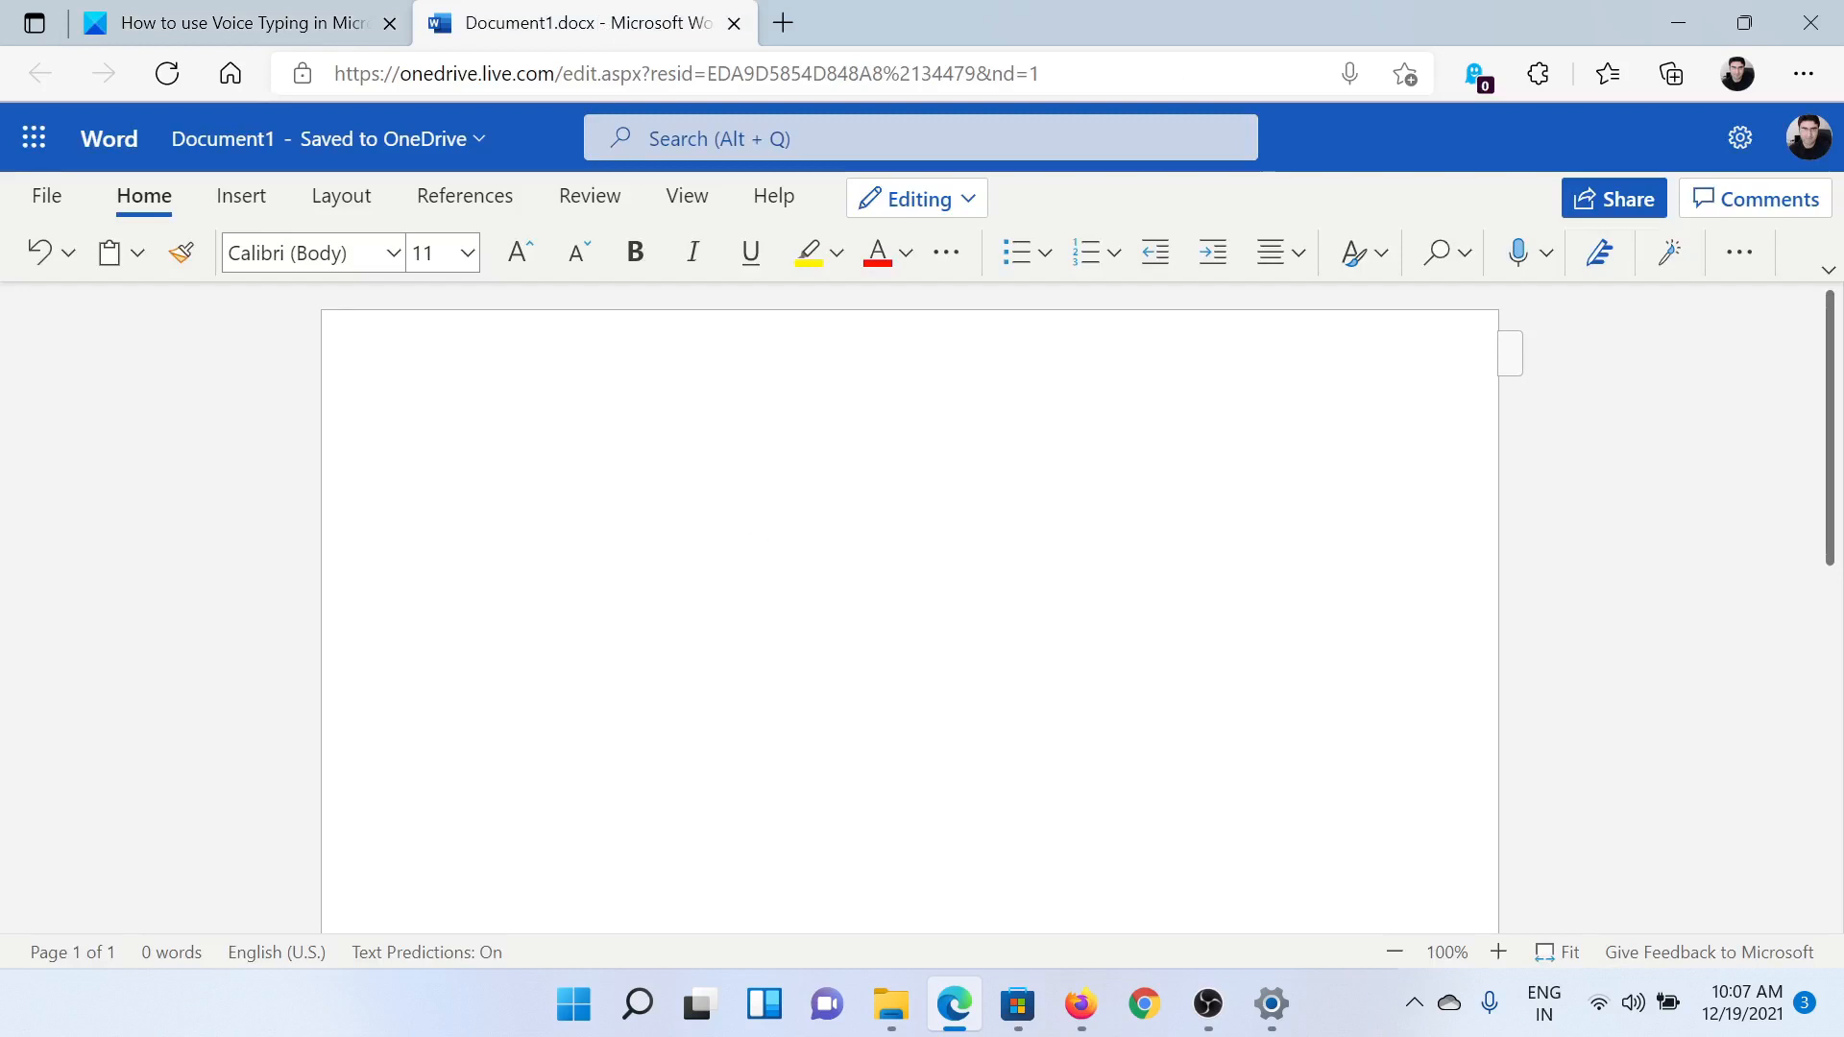
- Dictate a first paragraph ending "so we will create a text" via the Win+H voice typing microphone
{"action": "left_click", "coordinate": [1517, 254]}
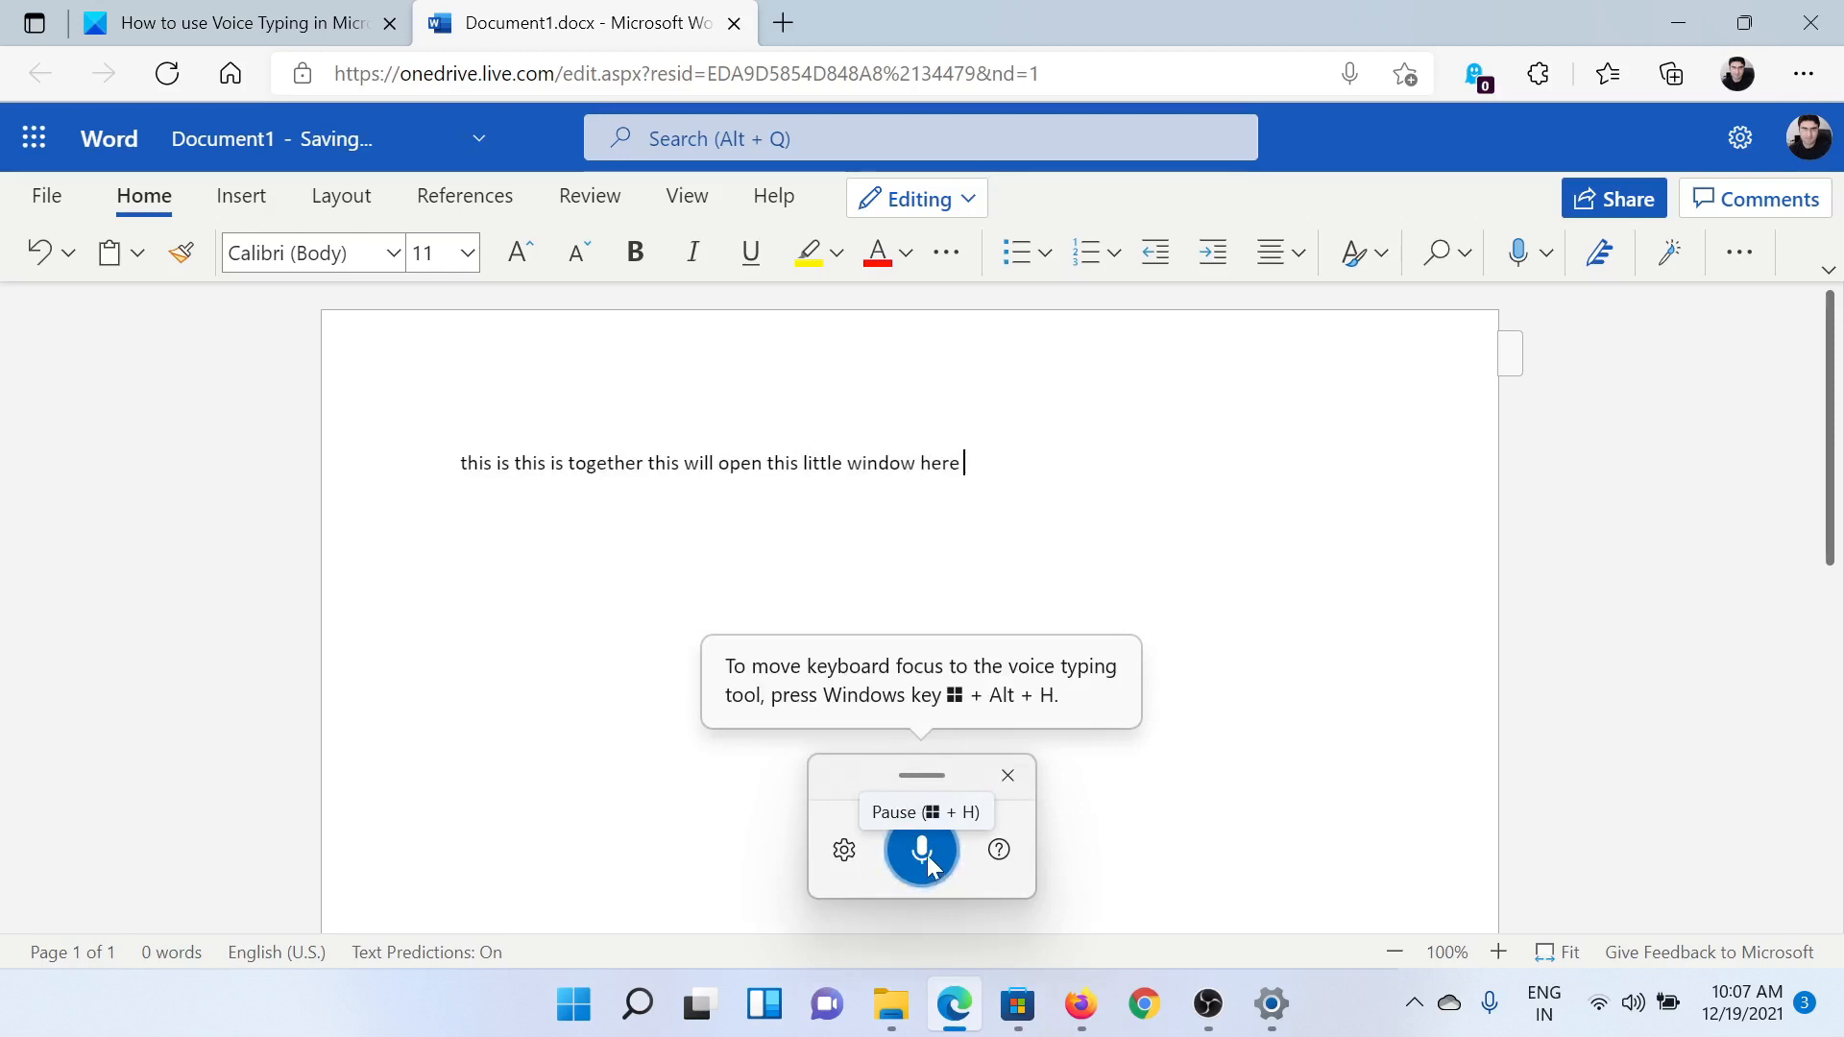
{"action": "left_click", "coordinate": [920, 850]}
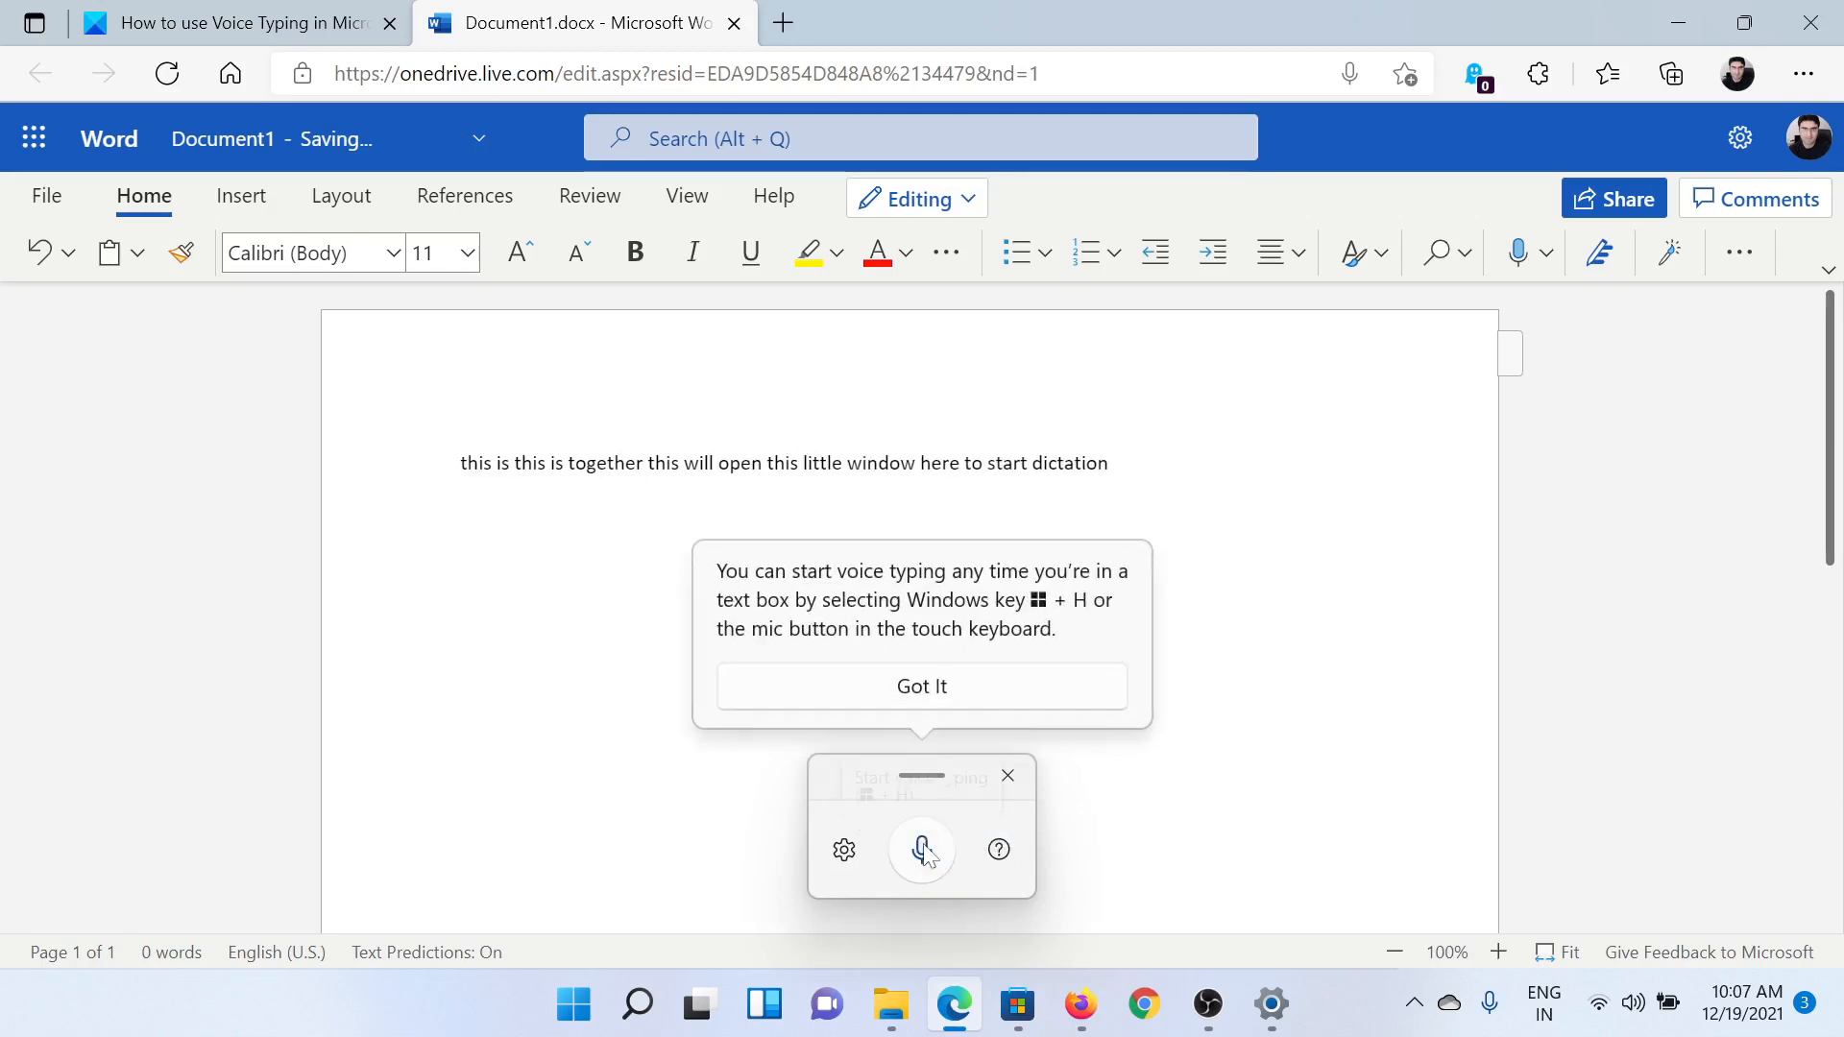
{"action": "left_click", "coordinate": [920, 851]}
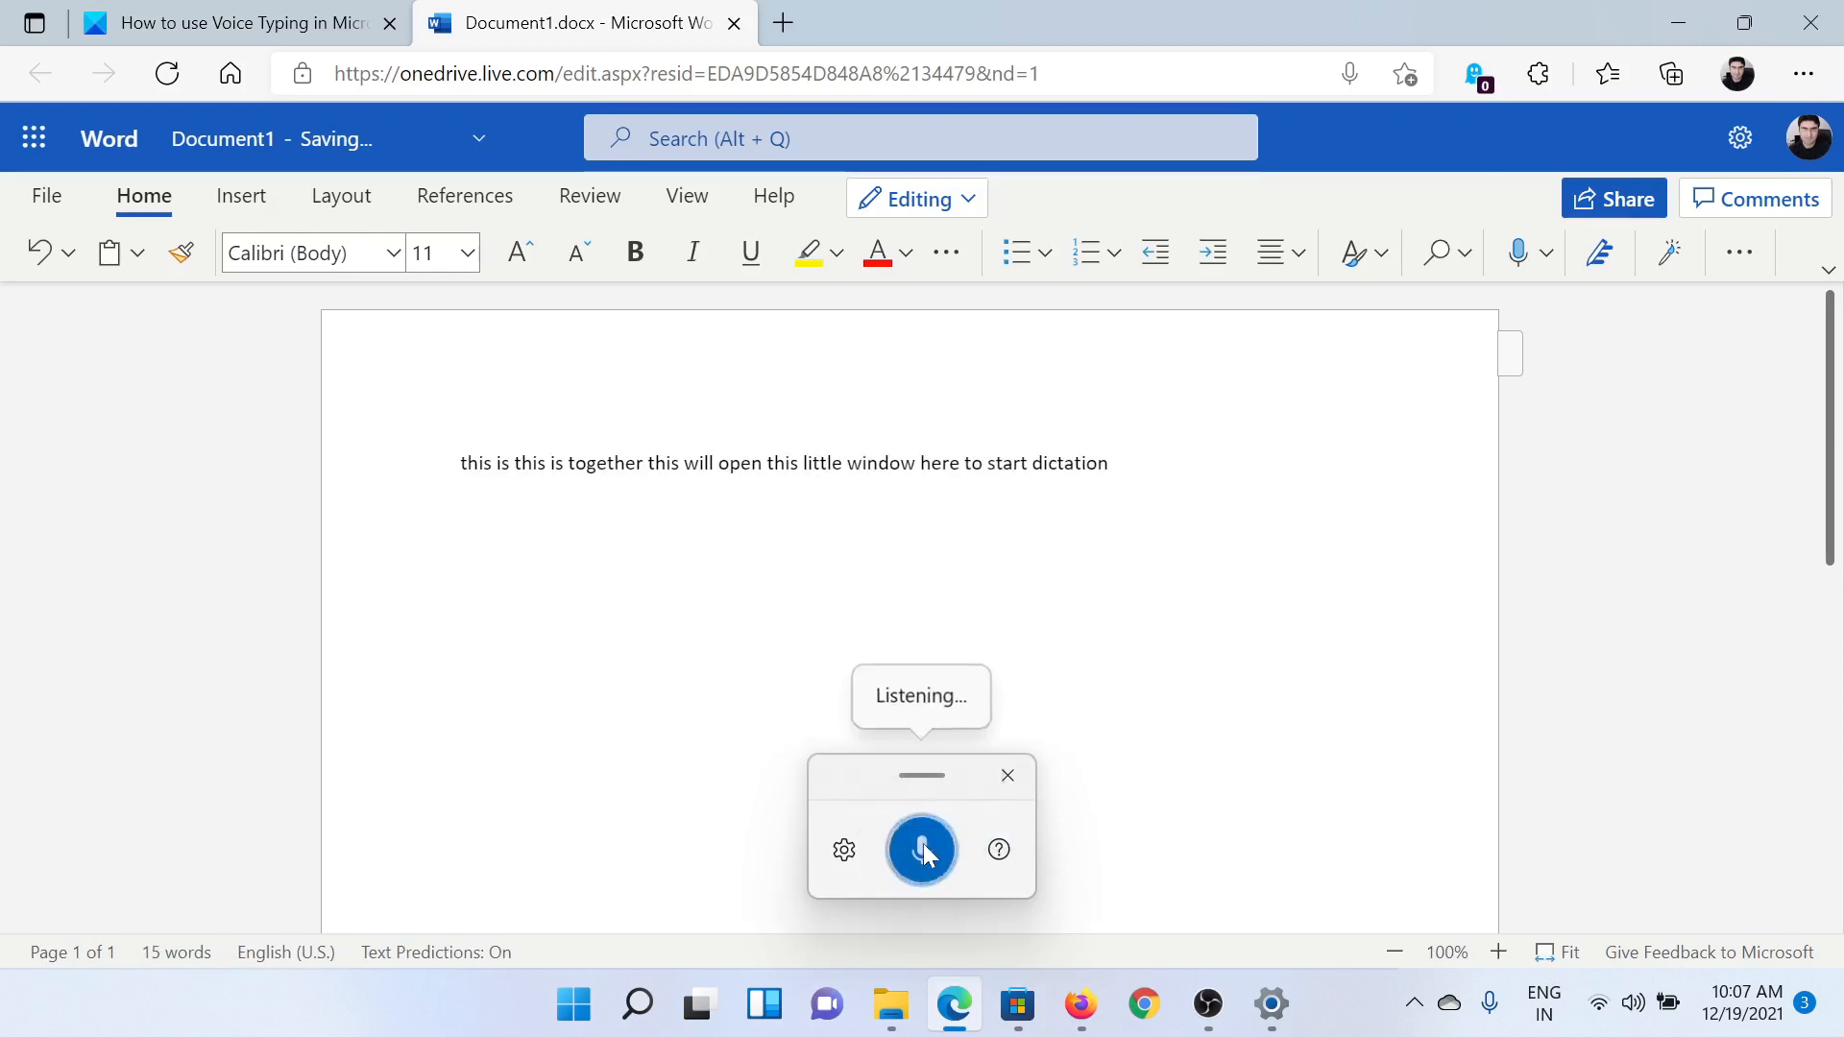
{"action": "left_click", "coordinate": [920, 850]}
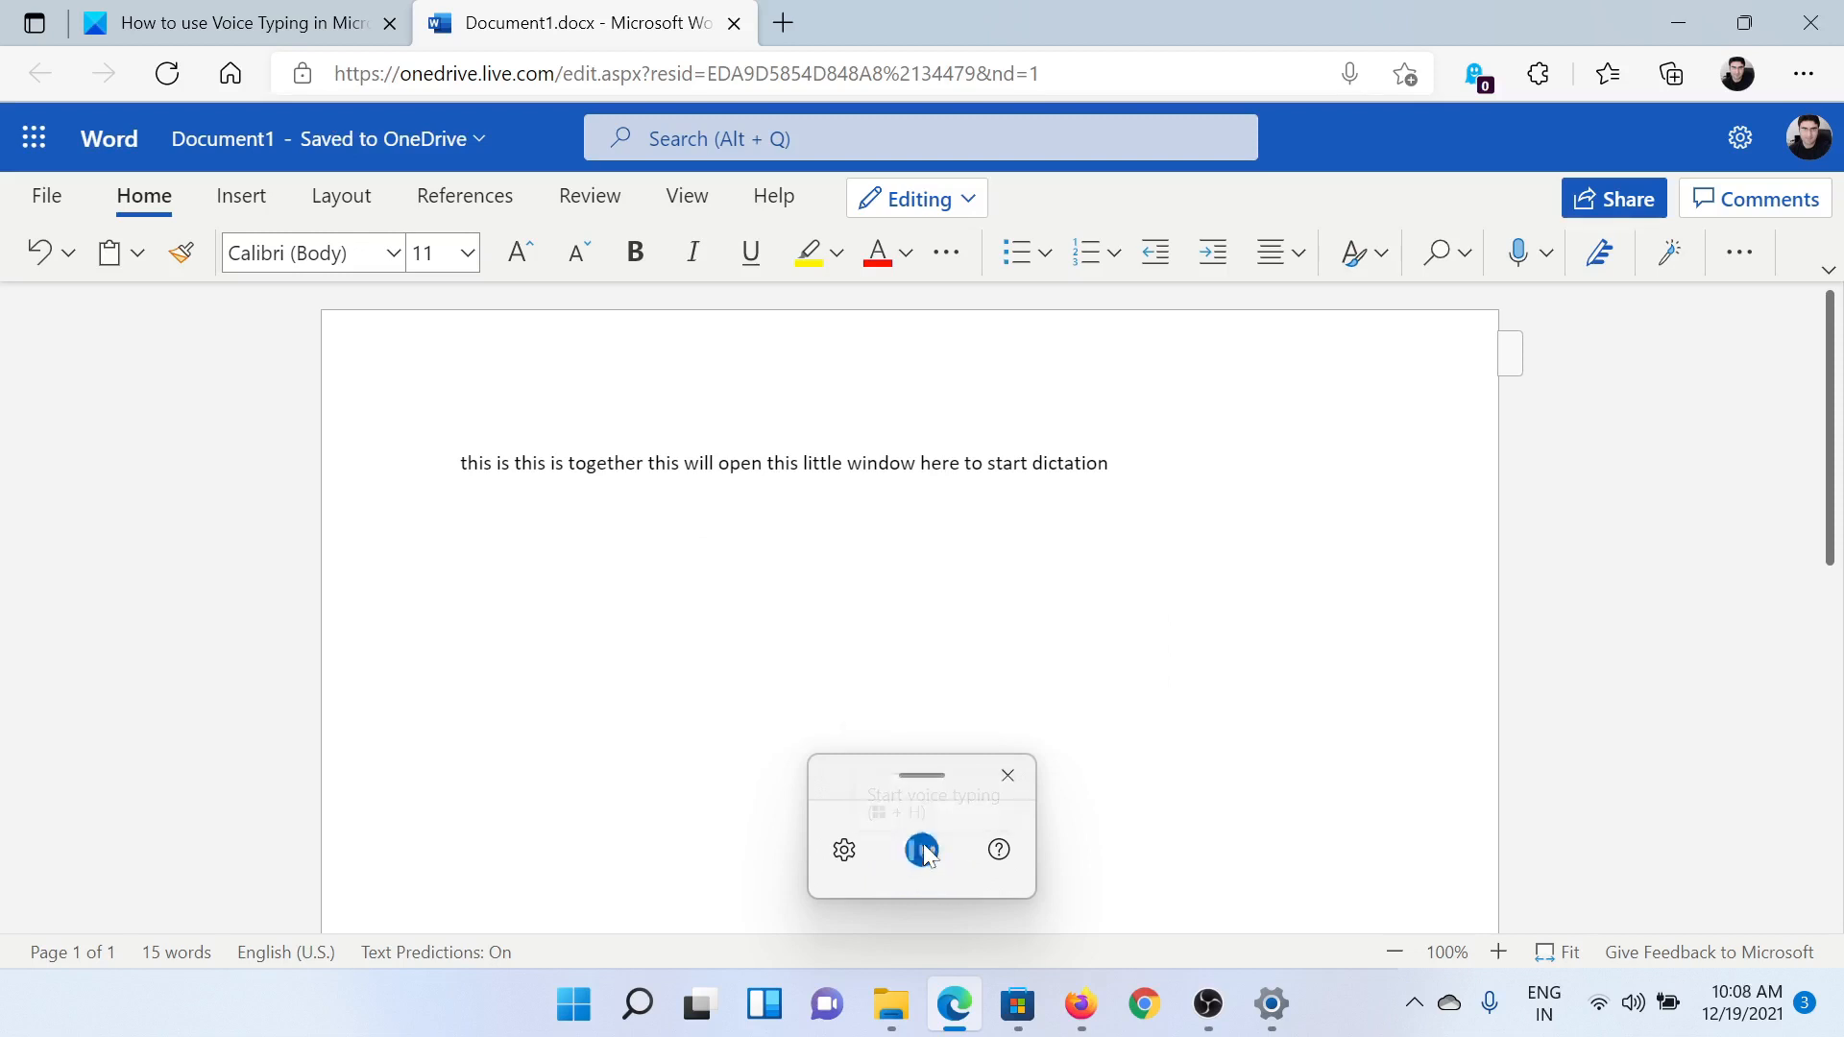
{"action": "left_click", "coordinate": [920, 849]}
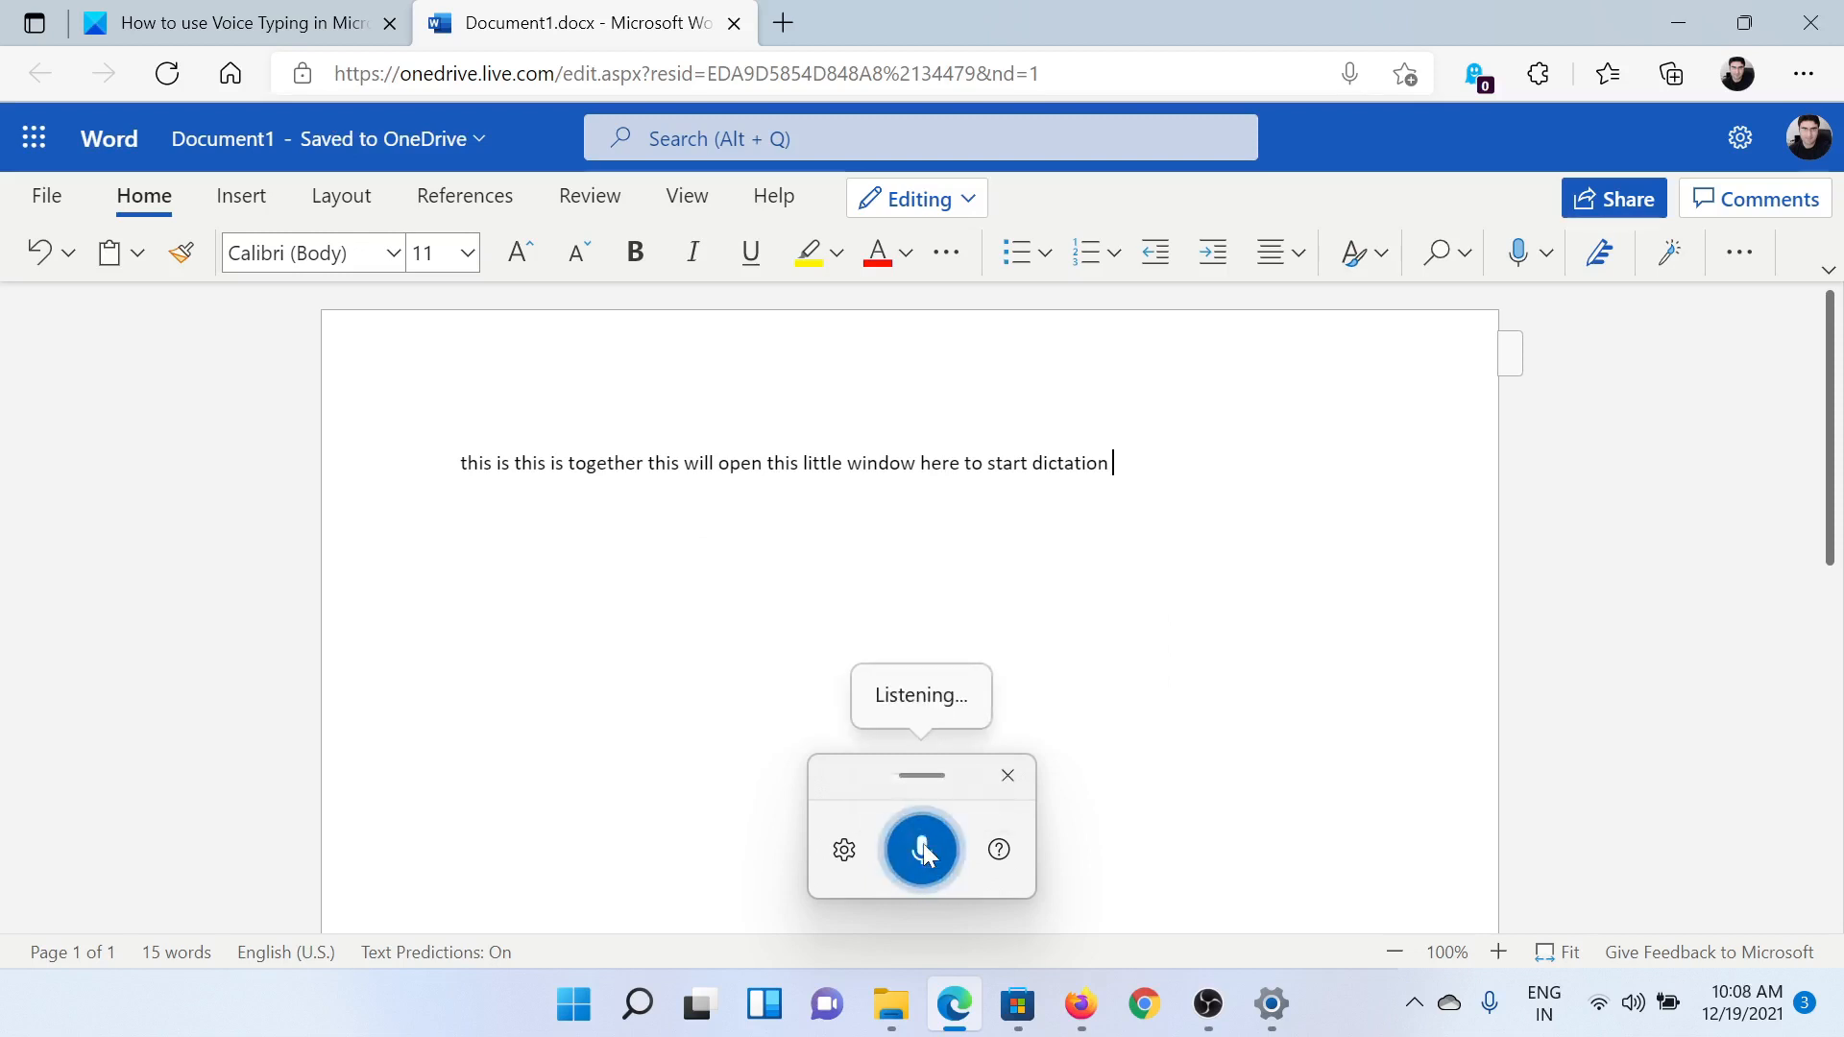
{"action": "left_click", "coordinate": [920, 849]}
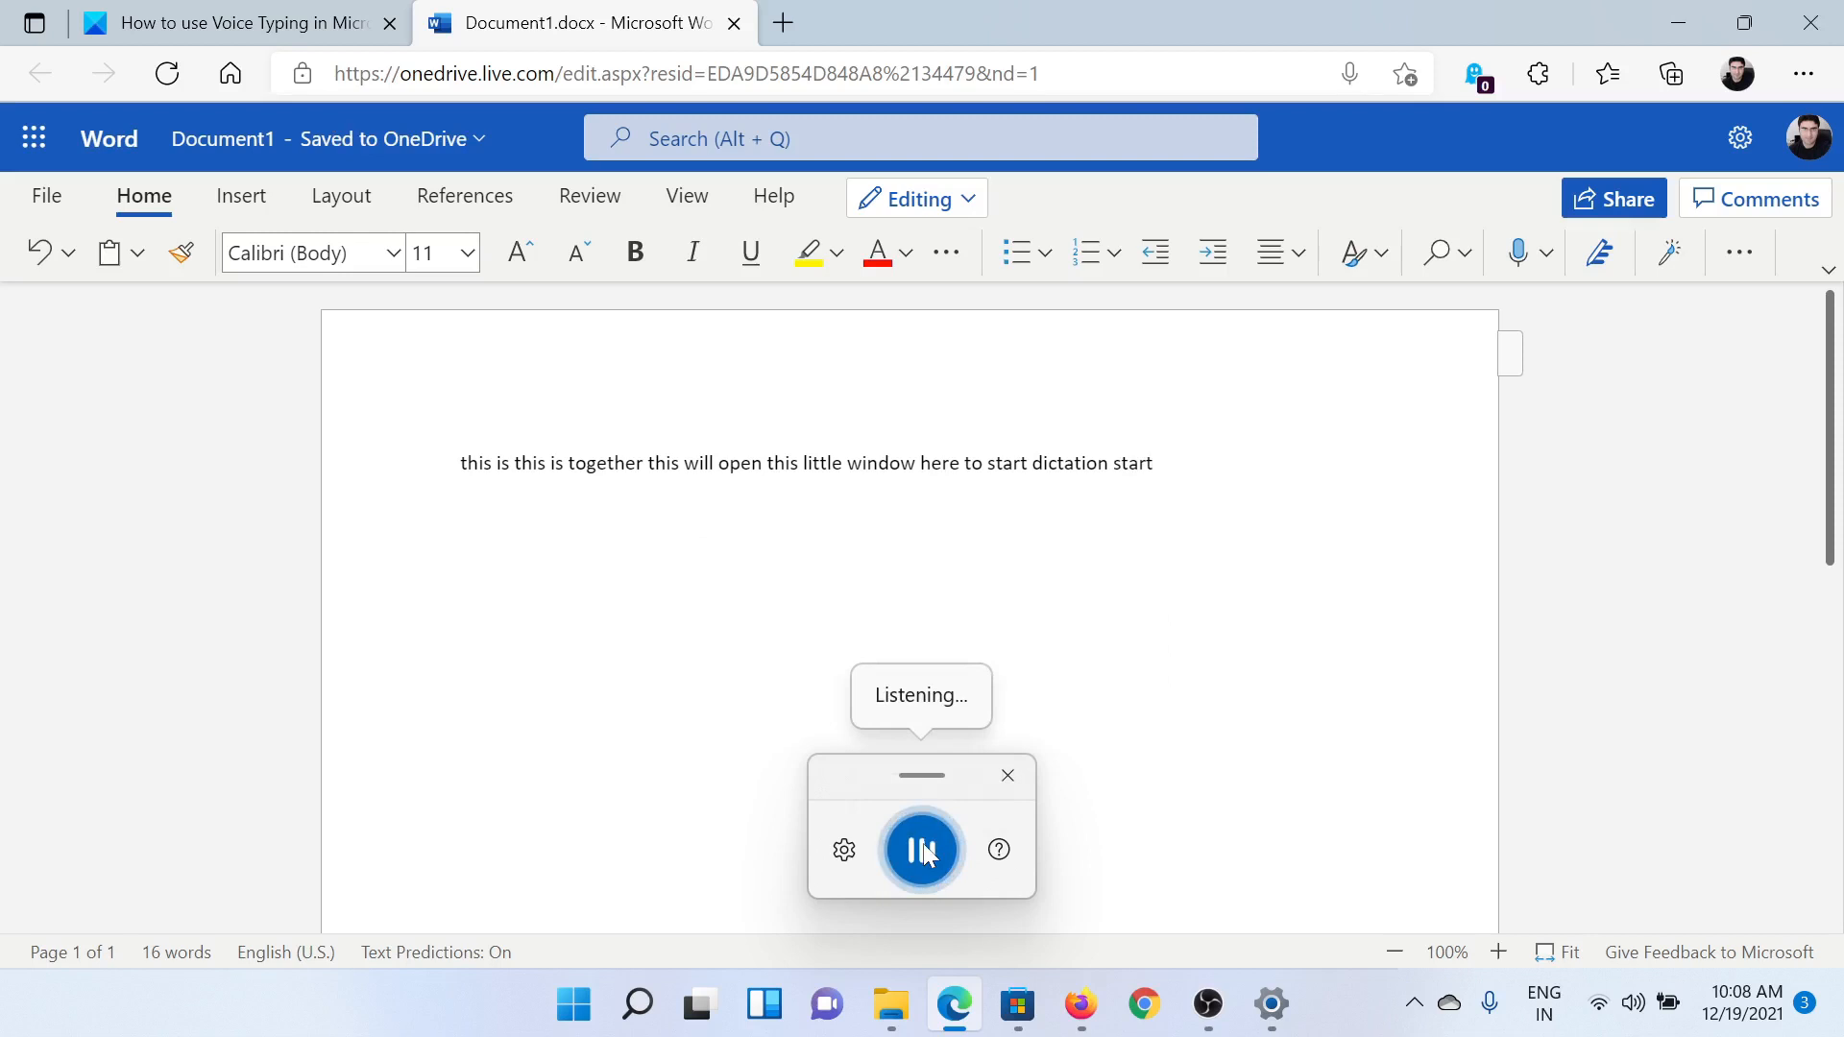
{"action": "left_click", "coordinate": [919, 849]}
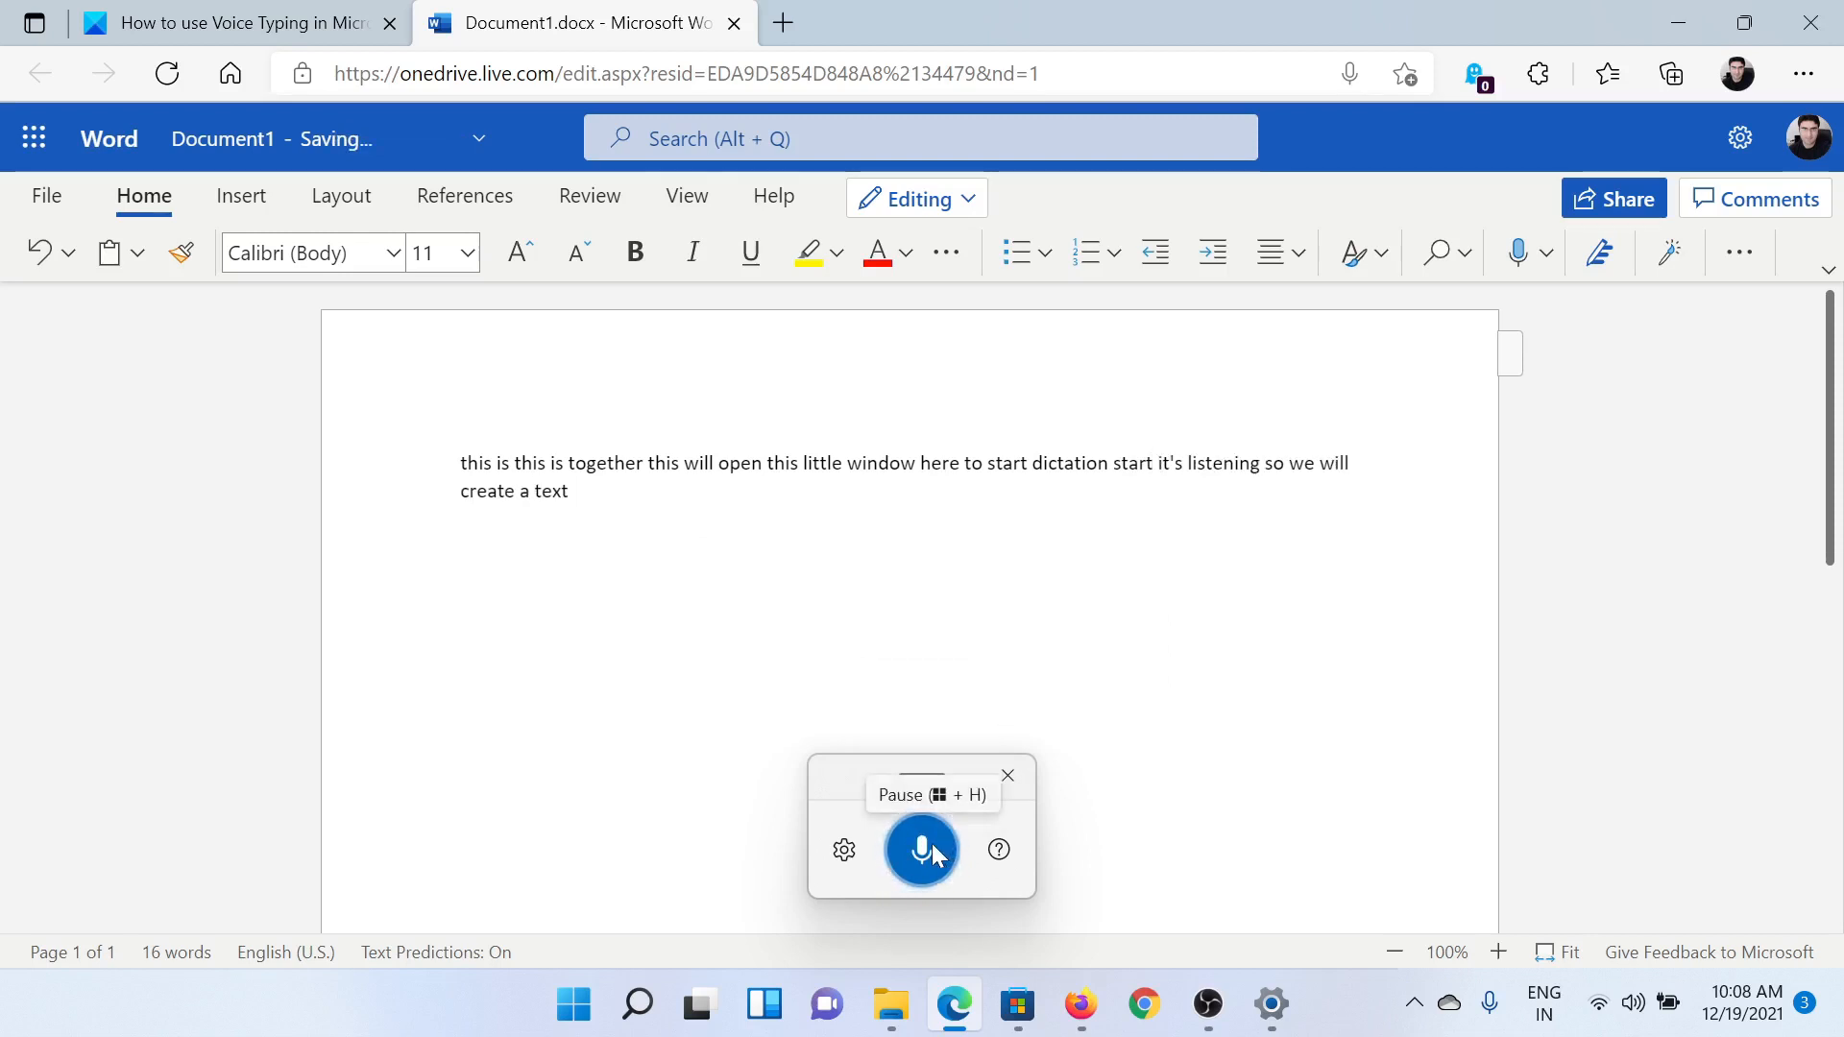
{"action": "left_click", "coordinate": [920, 849]}
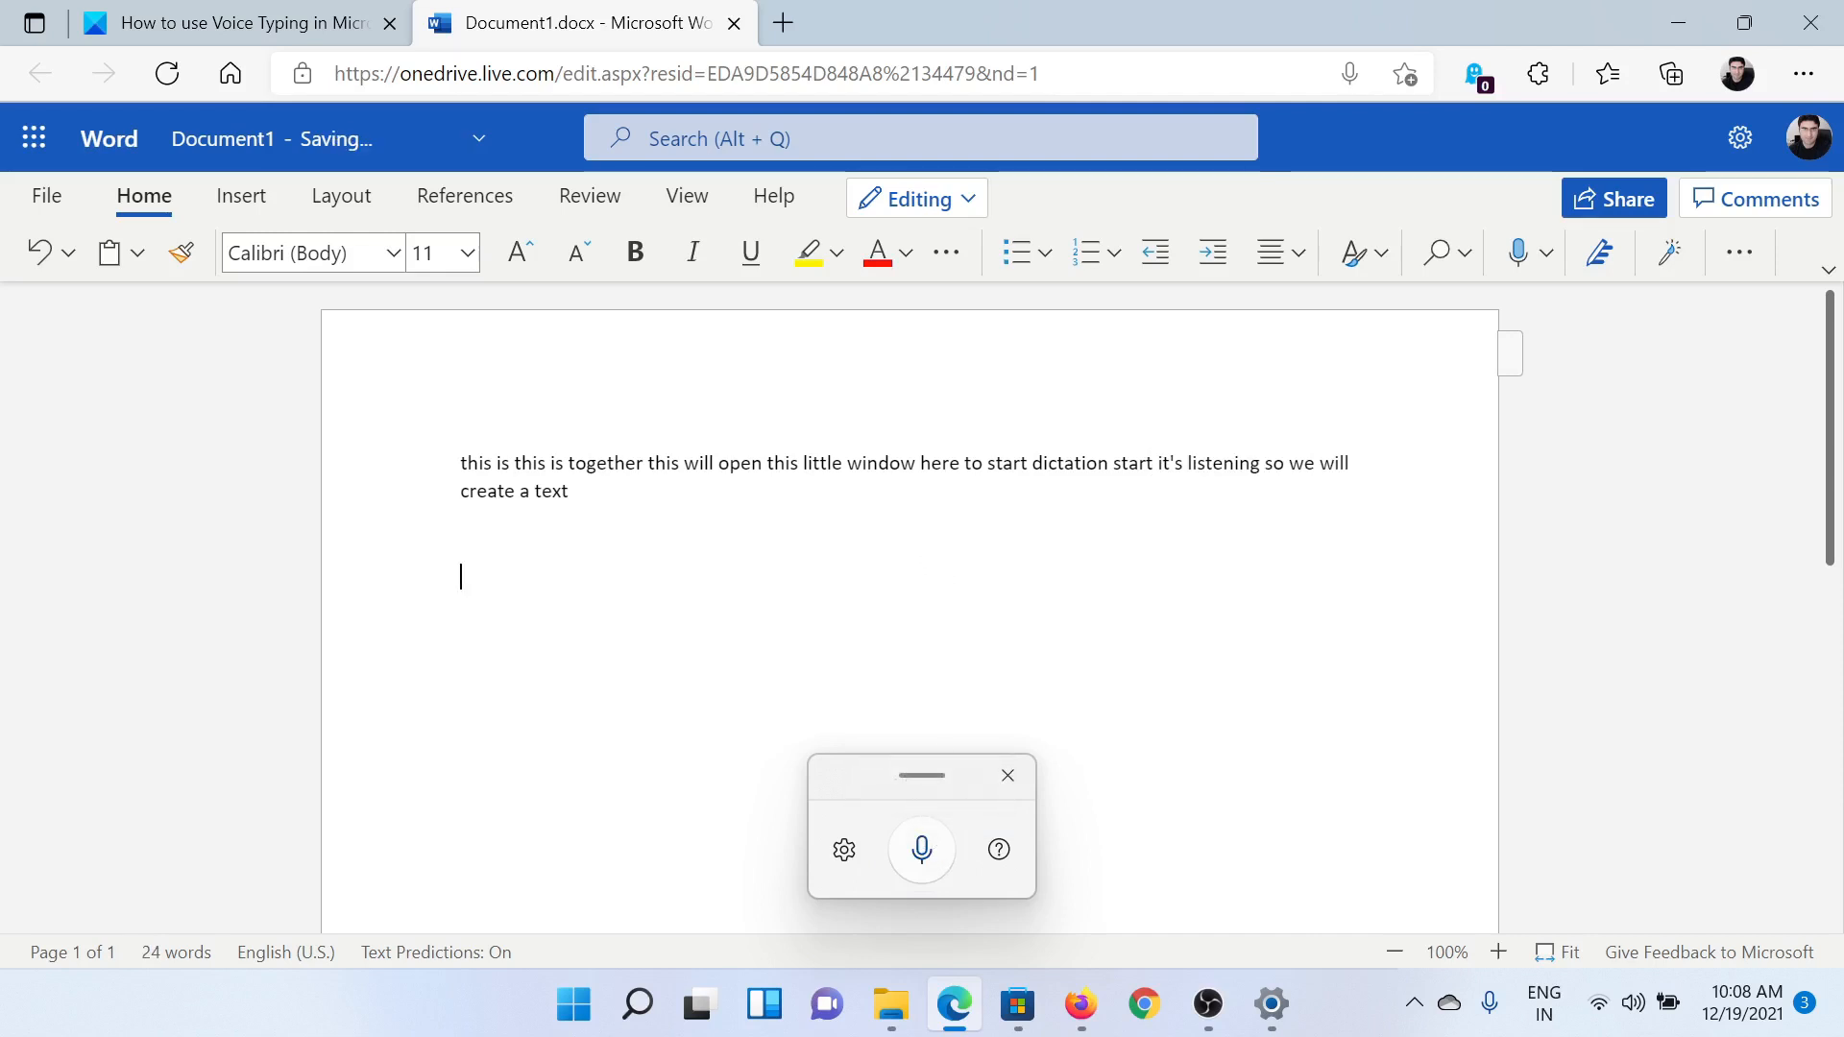
- Dictate a second line "This is a text document" and return to the voice typing article
{"action": "left_click", "coordinate": [920, 849]}
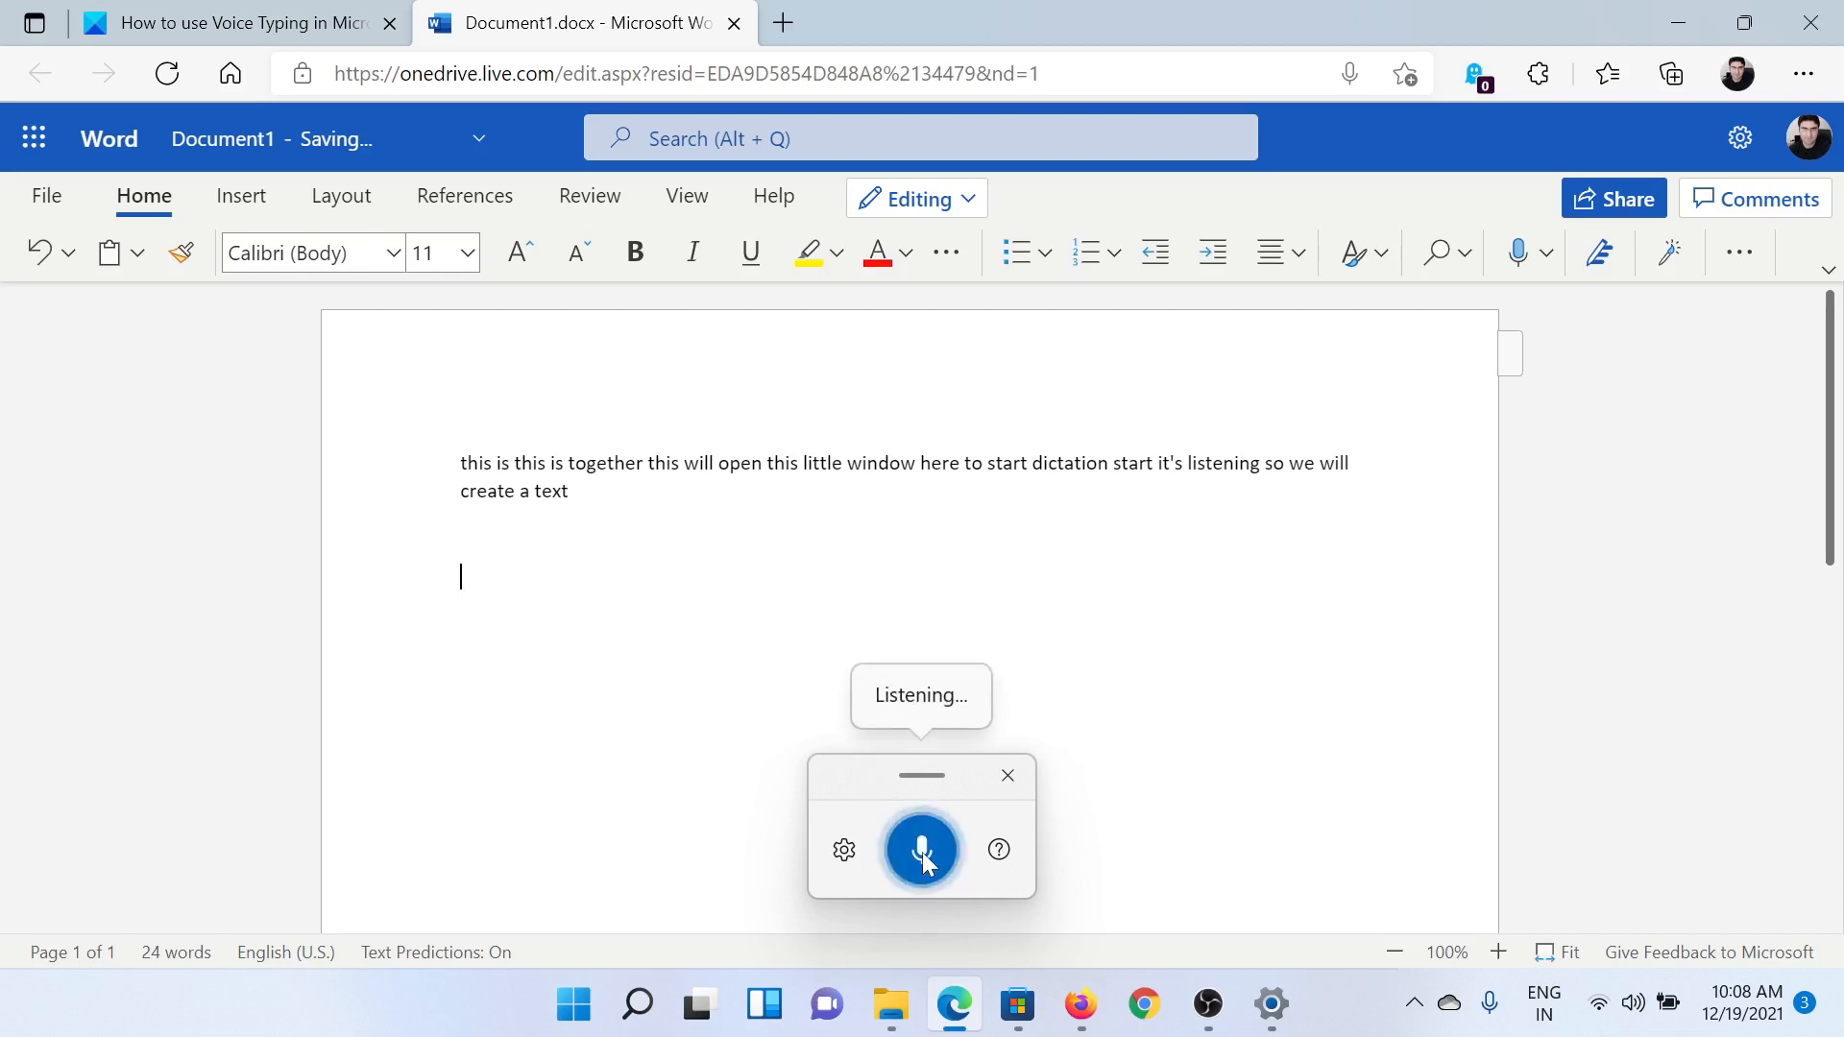
{"action": "left_click", "coordinate": [920, 848]}
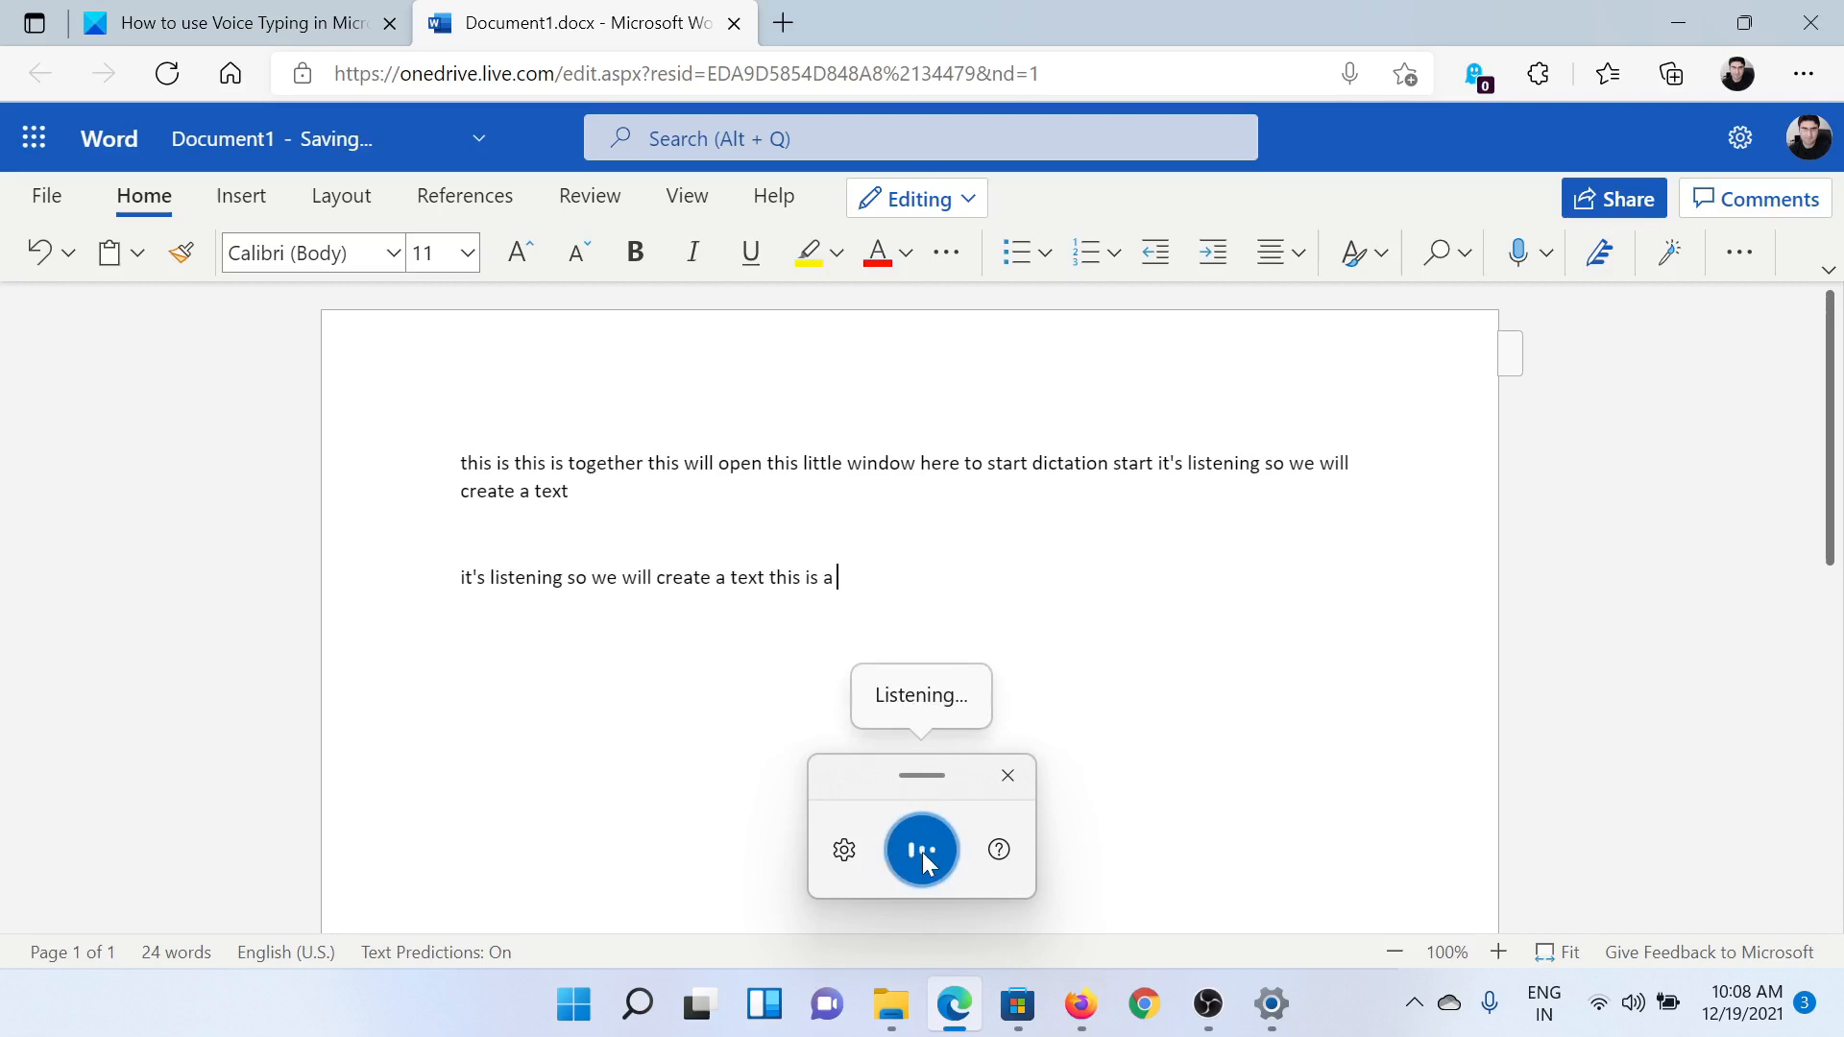
{"action": "left_click", "coordinate": [919, 849]}
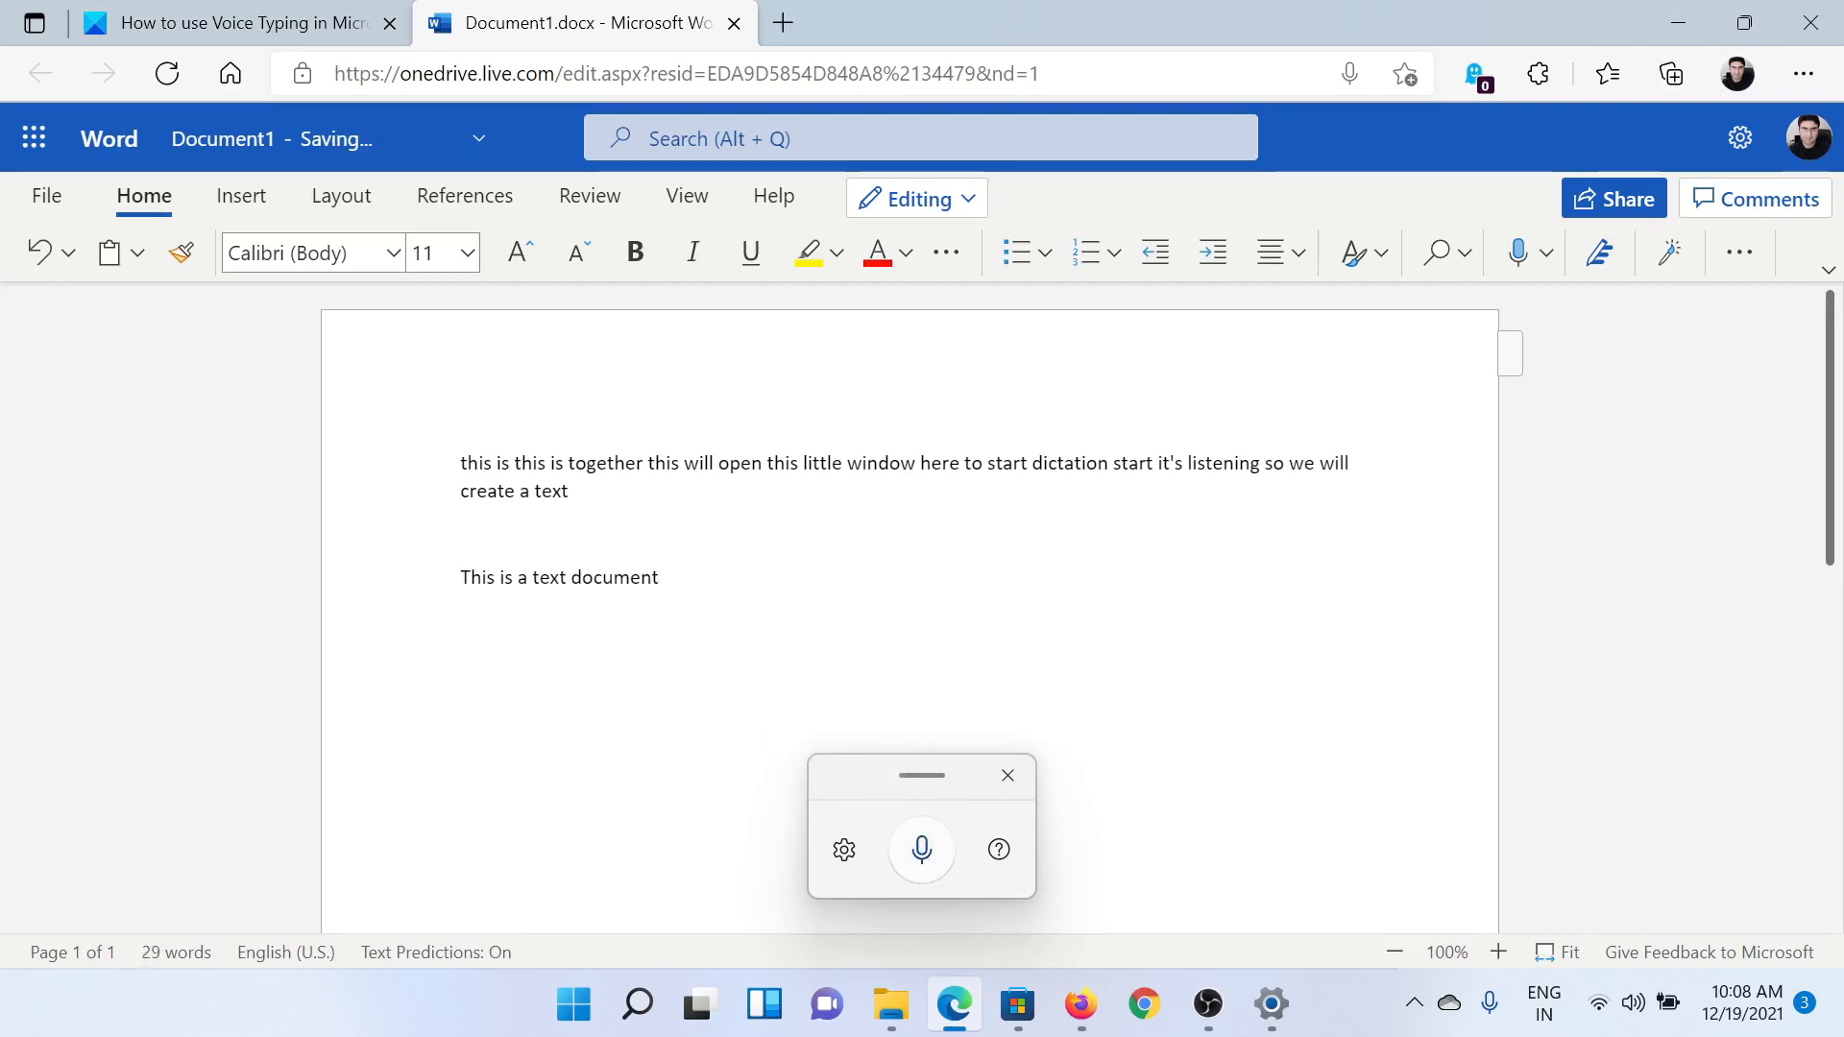
{"action": "left_click", "coordinate": [234, 23]}
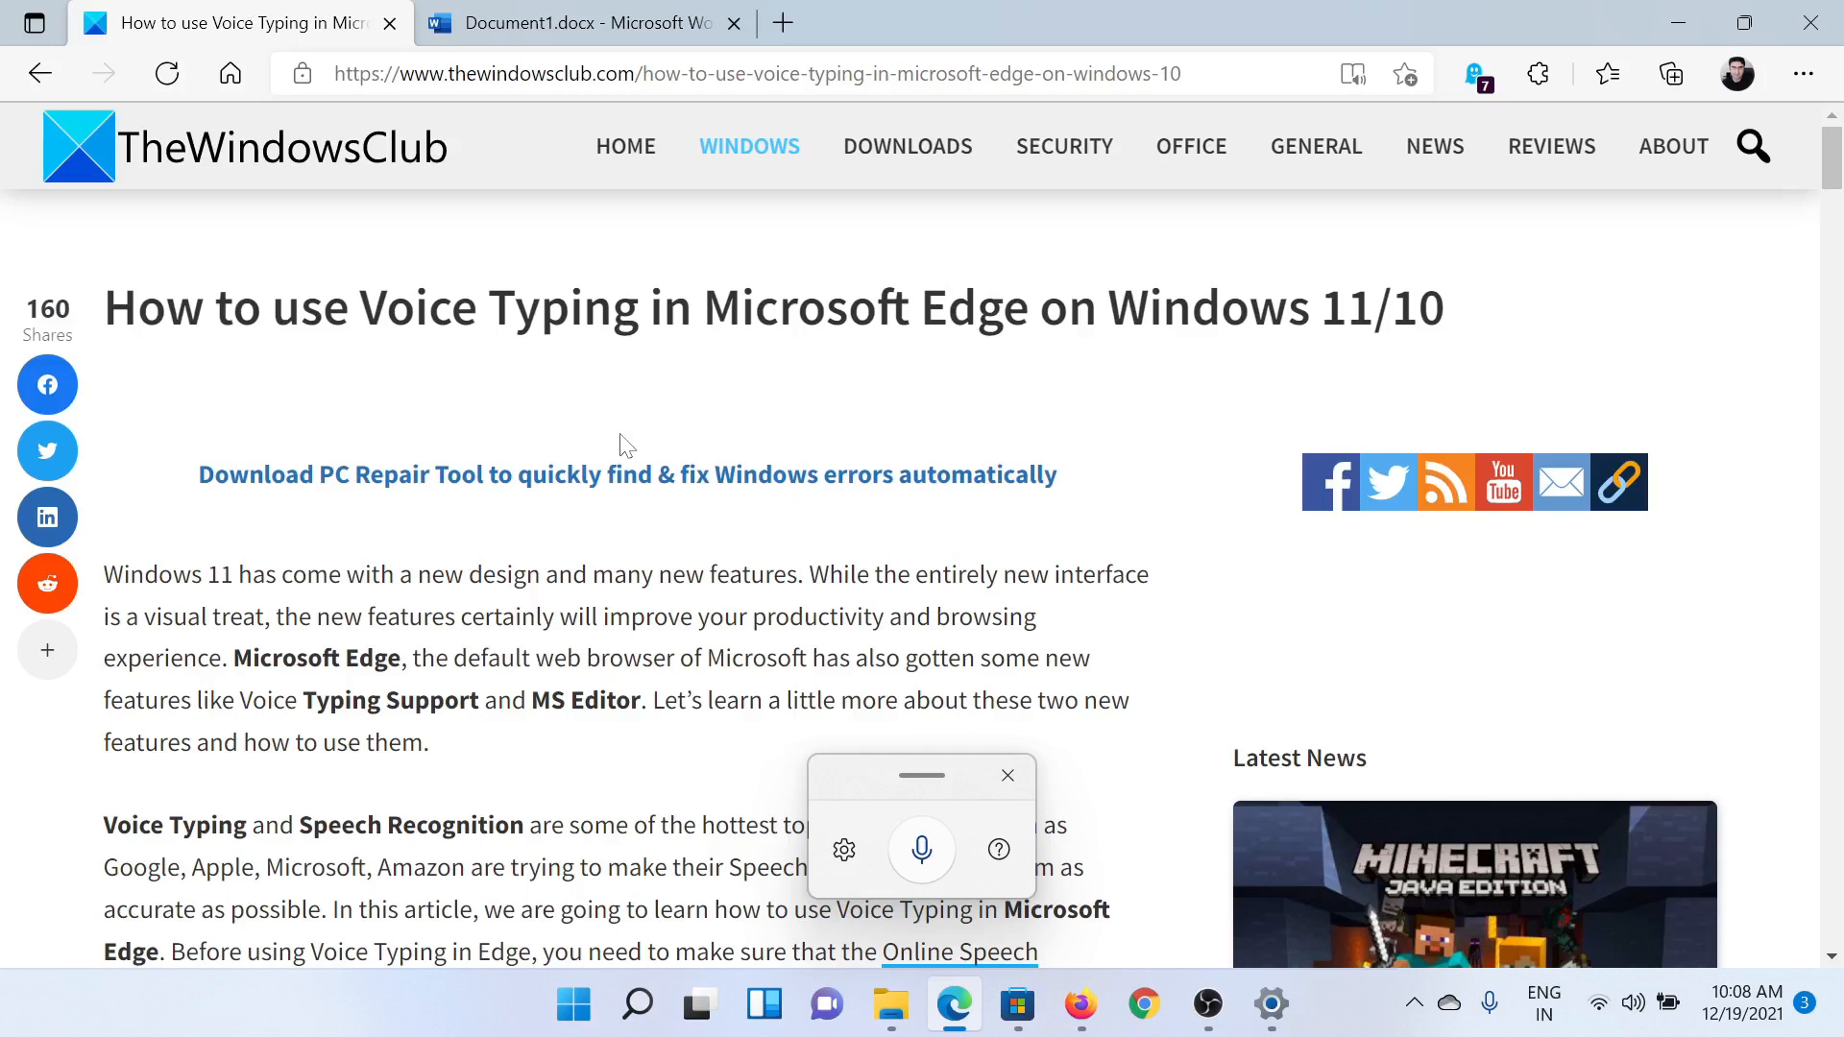
{"action": "mouse_move", "coordinate": [1017, 766]}
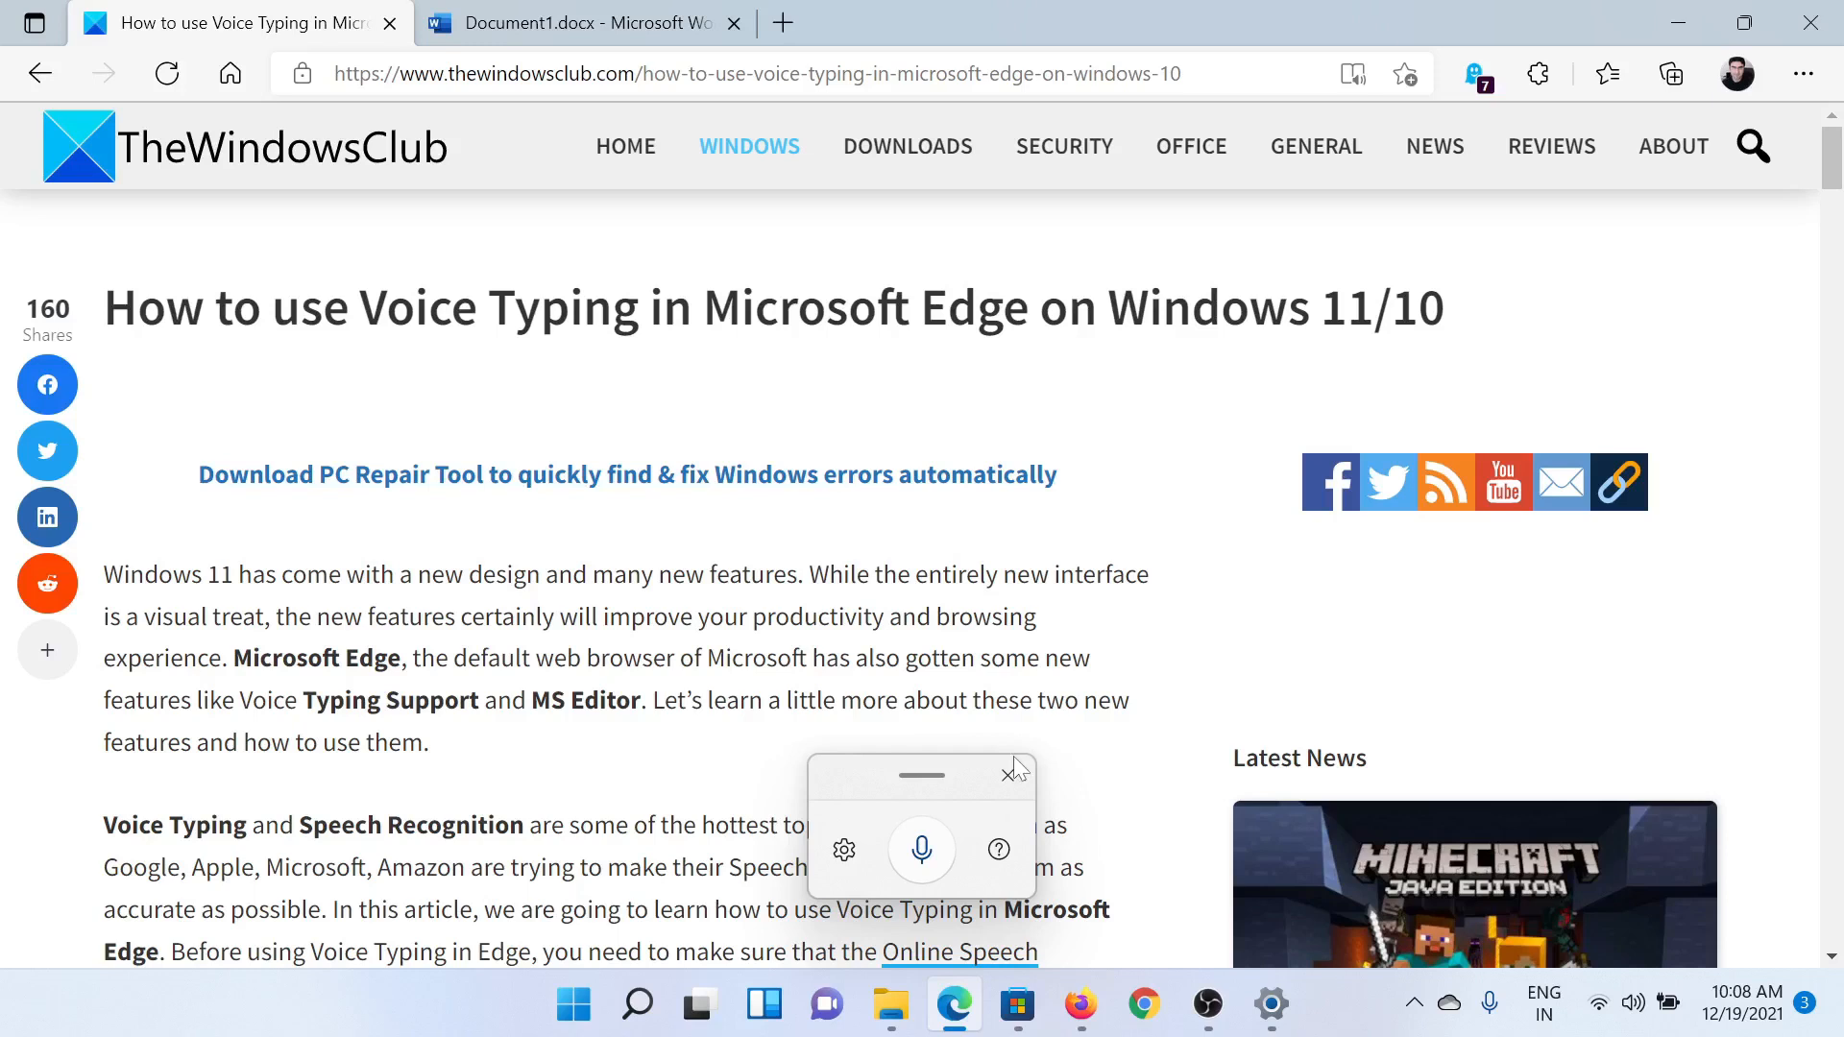
- Close the voice typing panel, leaving only the article showing
{"action": "left_click", "coordinate": [1012, 771]}
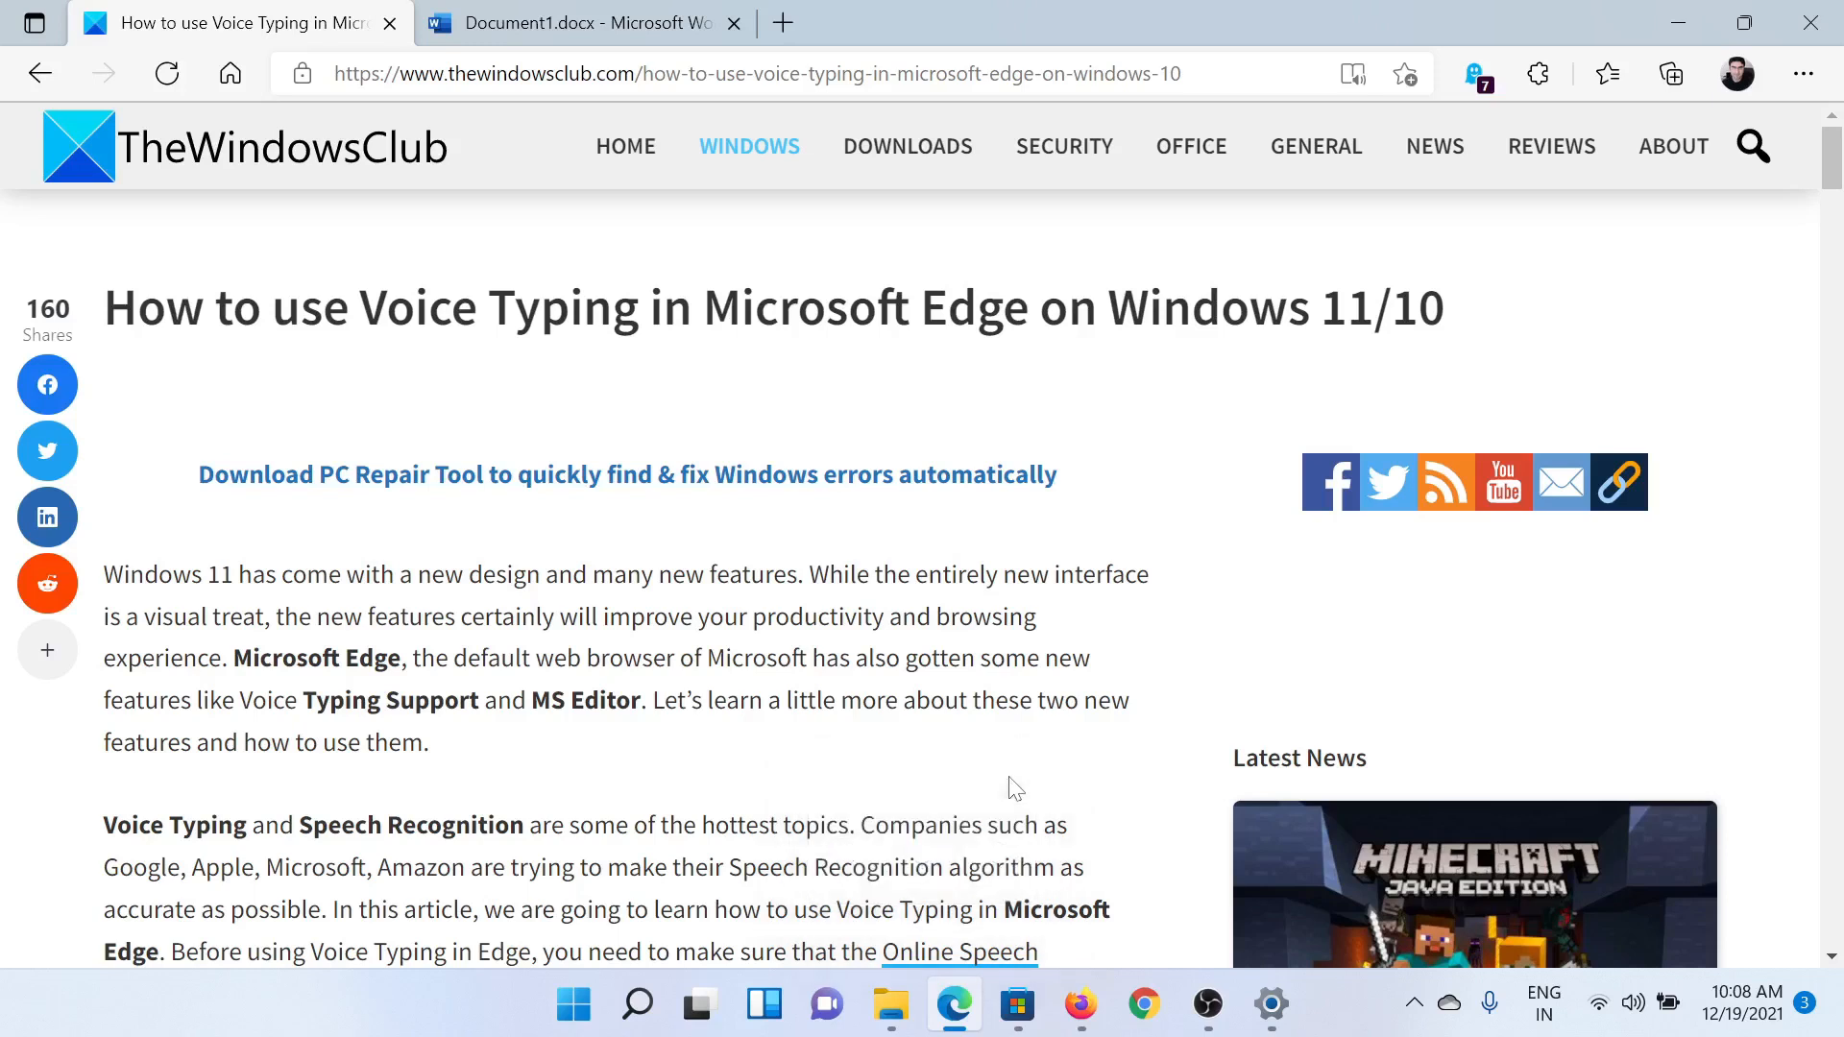